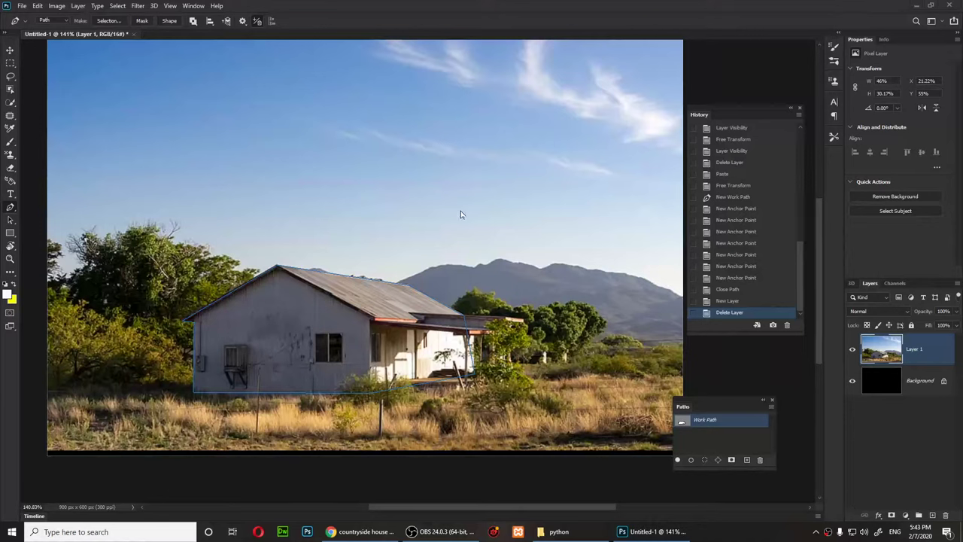
pyautogui.moveTo(461, 211)
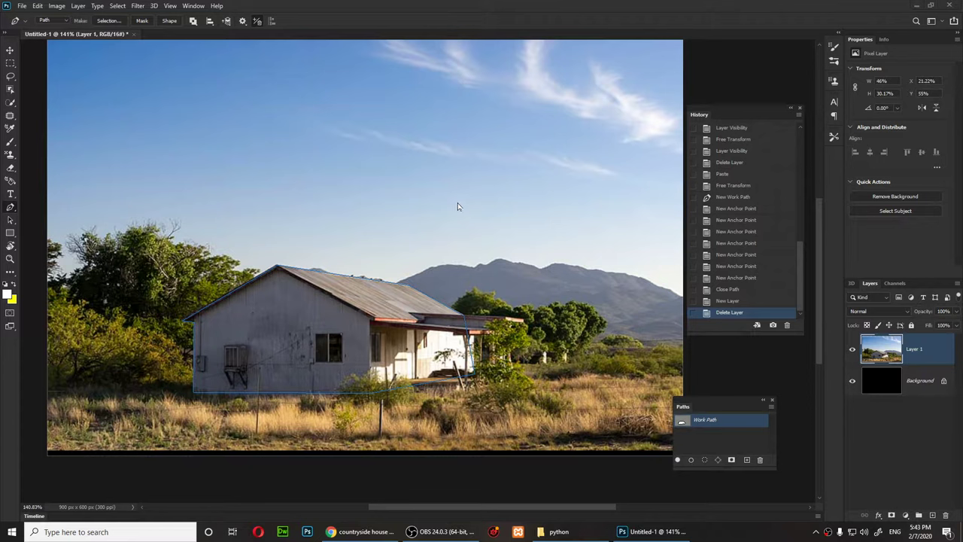
pyautogui.moveTo(452, 325)
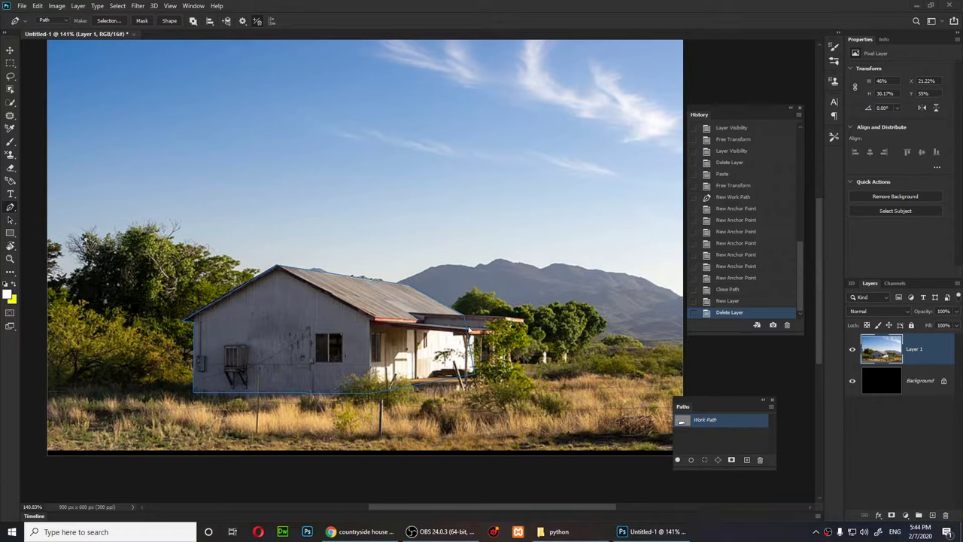
pyautogui.moveTo(418, 293)
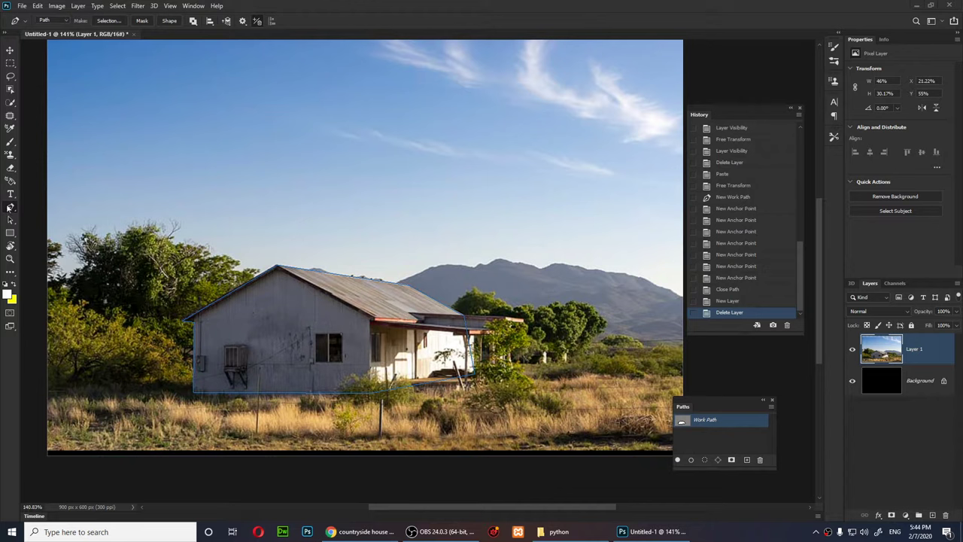
pyautogui.moveTo(349, 228)
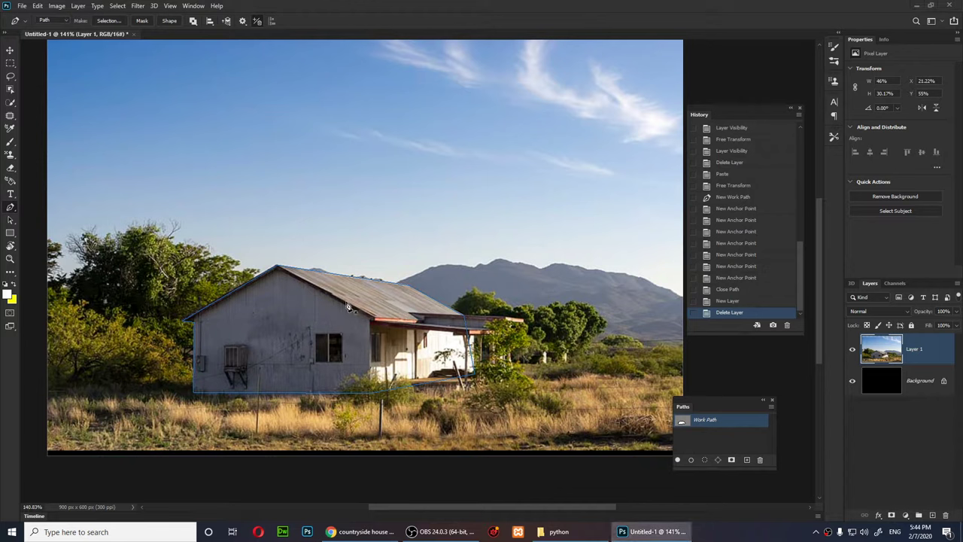
pyautogui.moveTo(329, 171)
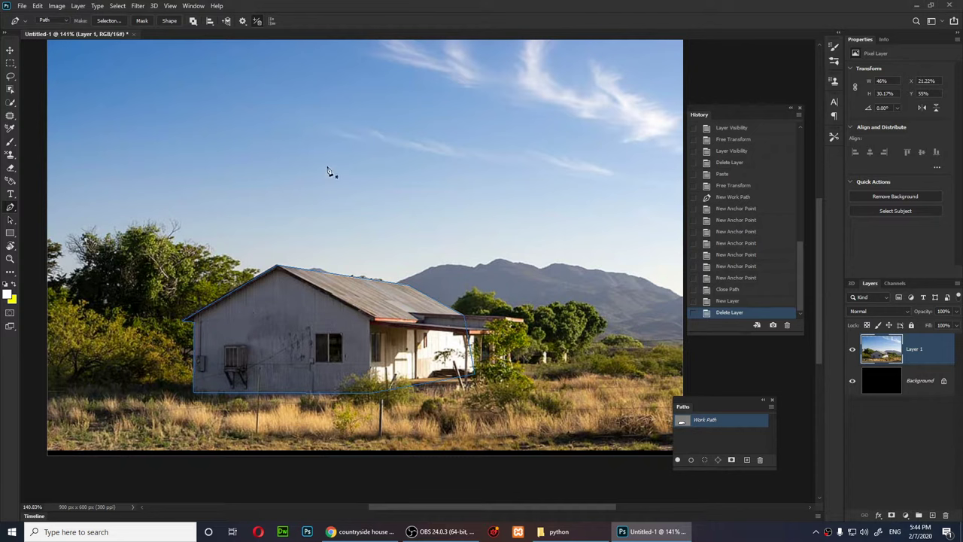
# Choose Make Selection from the house path's context menu to convert it into a selection
pyautogui.rightClick(329, 183)
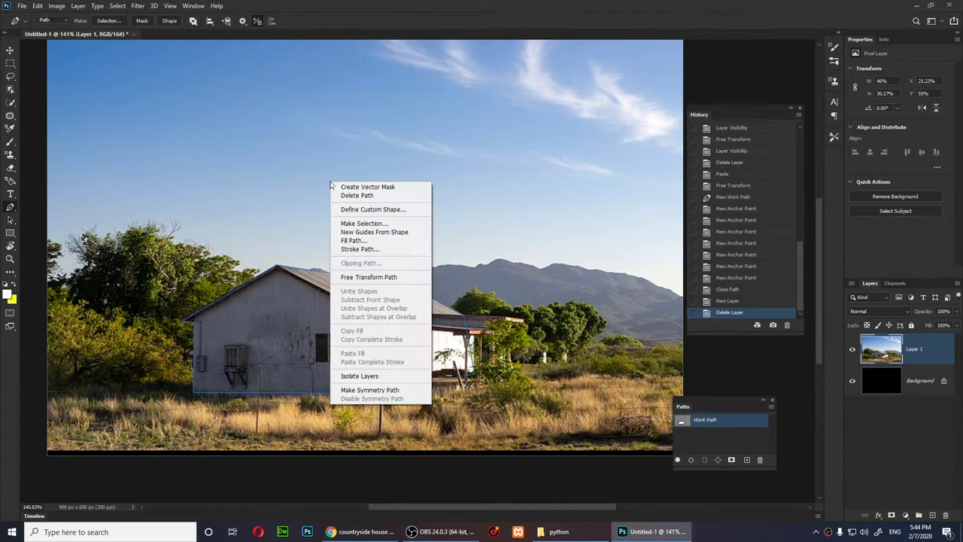
pyautogui.moveTo(364, 223)
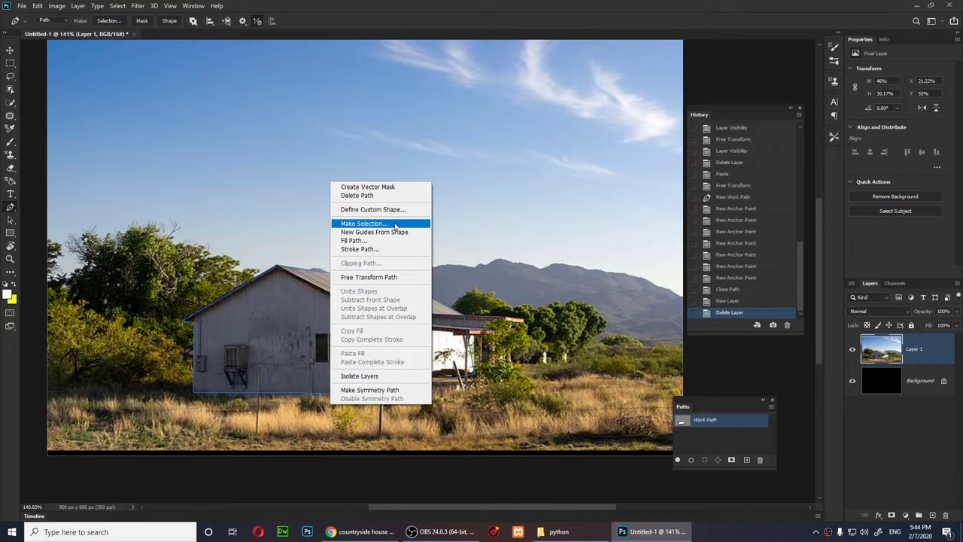
pyautogui.click(365, 223)
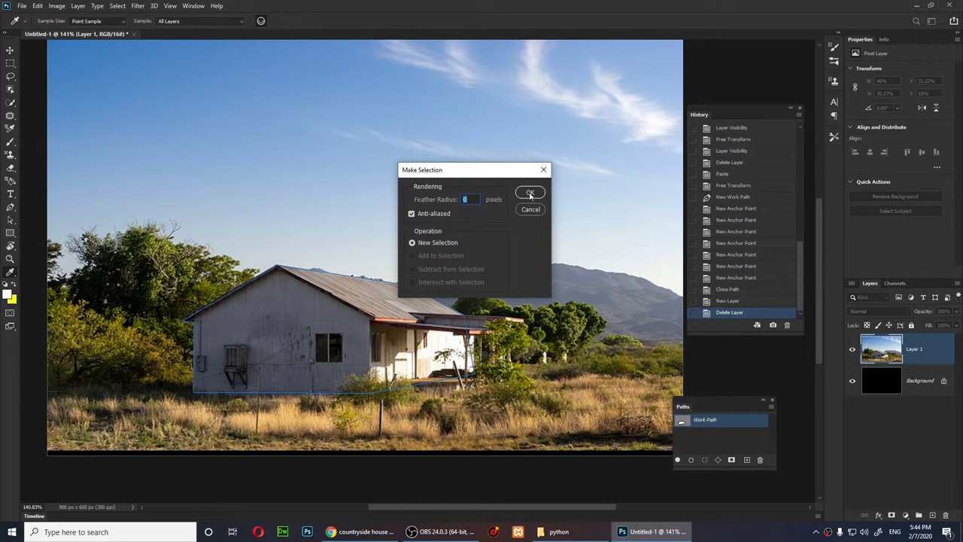
# Confirm the selection, copy the house to a new layer and place the duplicate beside the original
pyautogui.click(529, 193)
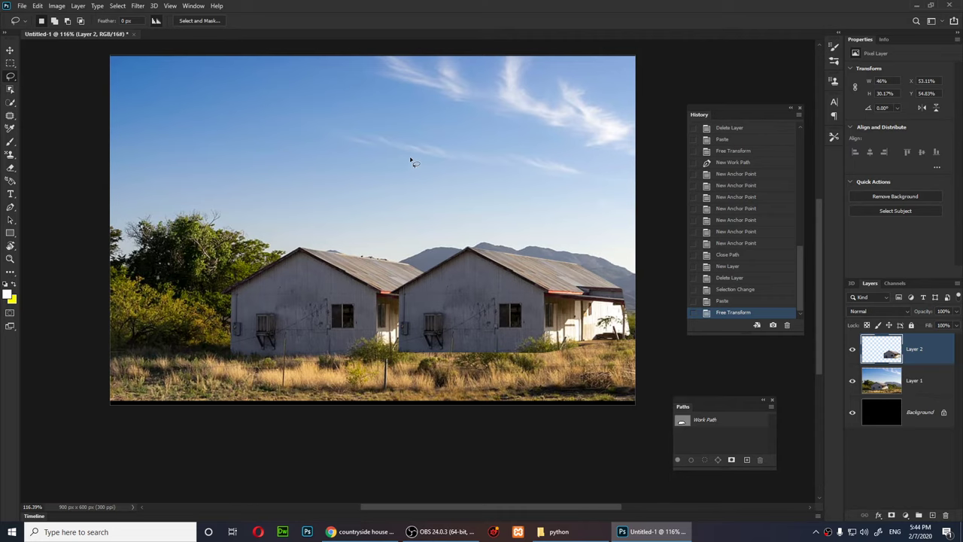
pyautogui.moveTo(876, 530)
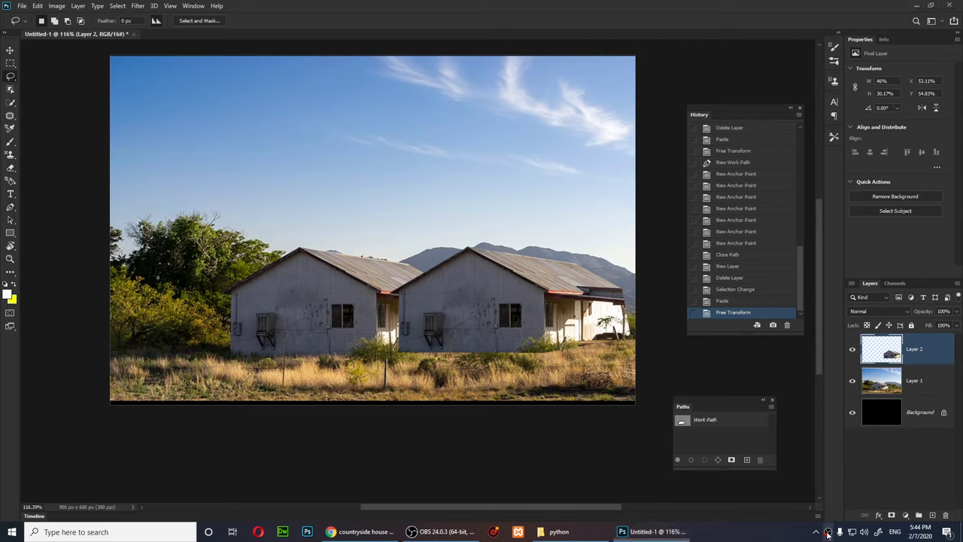
pyautogui.click(826, 533)
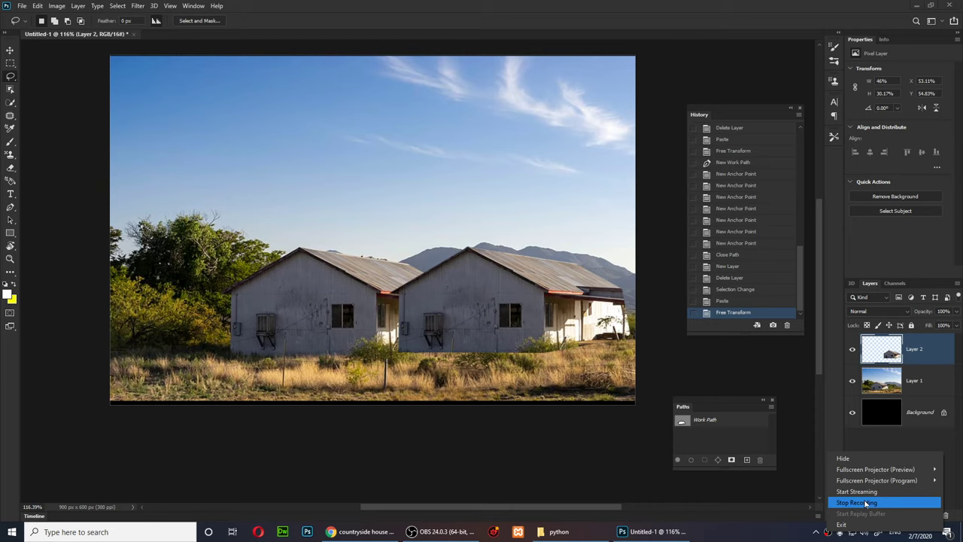